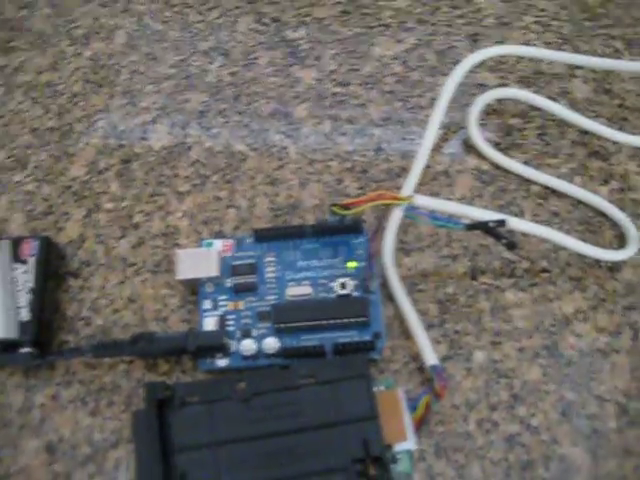
pyautogui.moveTo(320, 240)
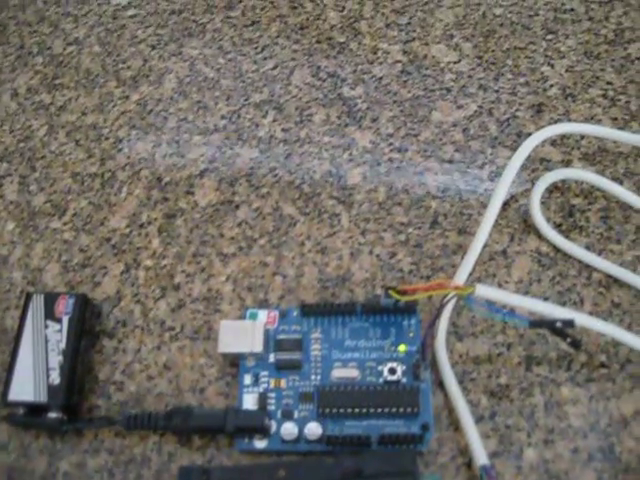